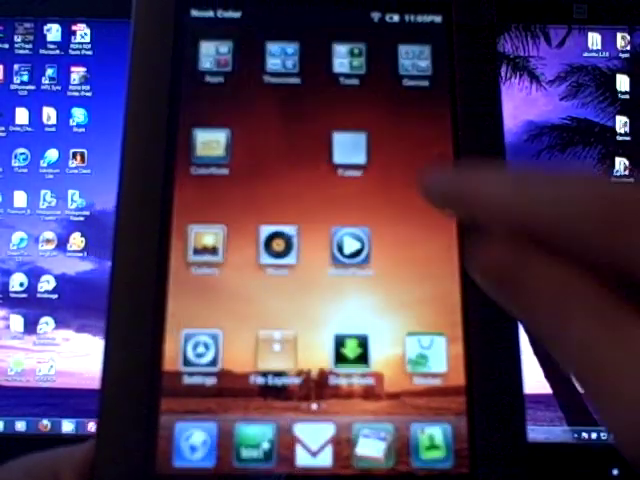
Open the Watchtower Library in iSilo and scroll its index down to the Books list.
left_click(342, 150)
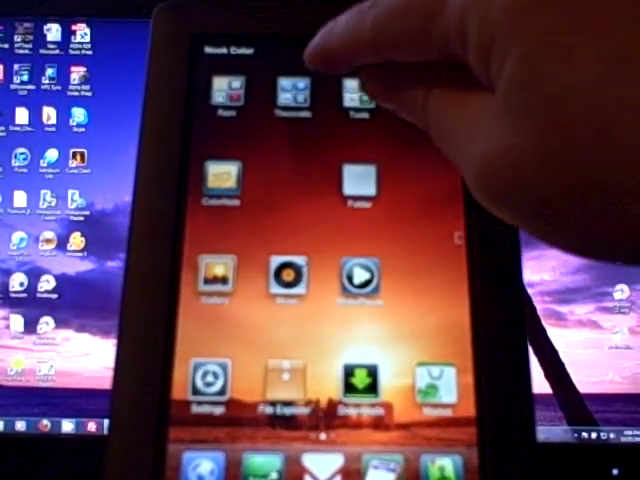
left_click(356, 180)
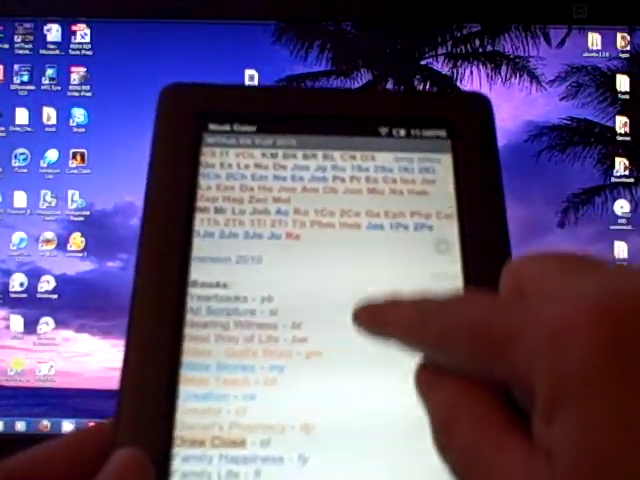
scroll("down", 3)
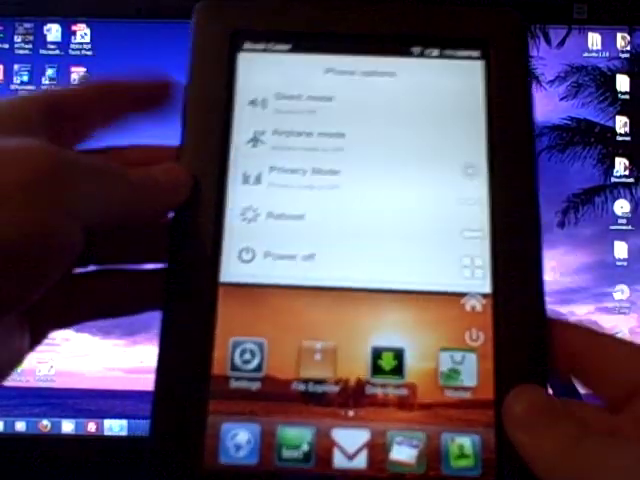
Choose Power off from Phone options, bringing up the shutdown confirmation.
left_click(286, 256)
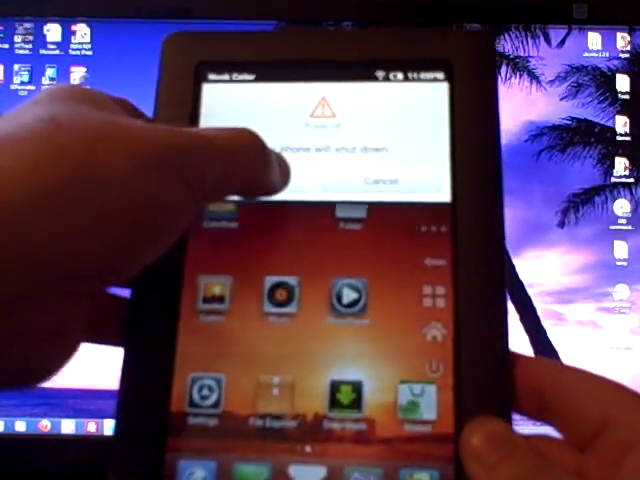